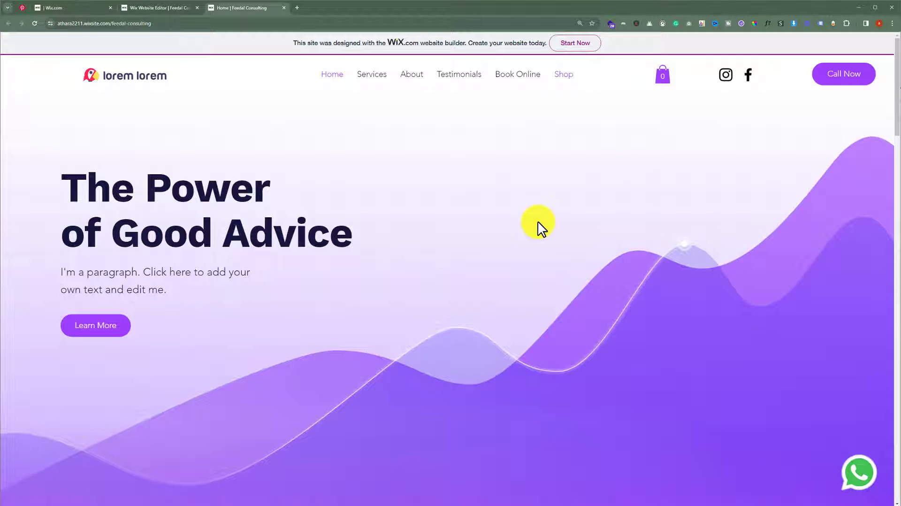
{"action": "mouse_move", "coordinate": [526, 223]}
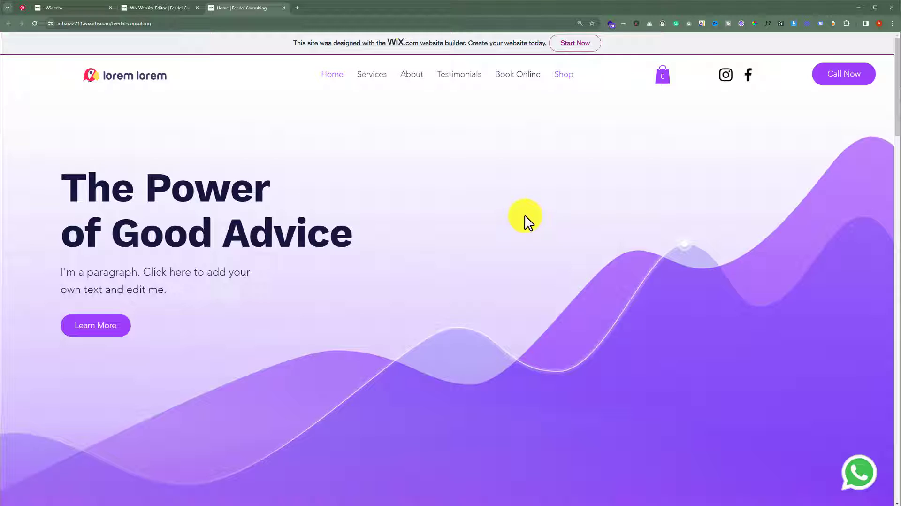
{"action": "mouse_move", "coordinate": [528, 215]}
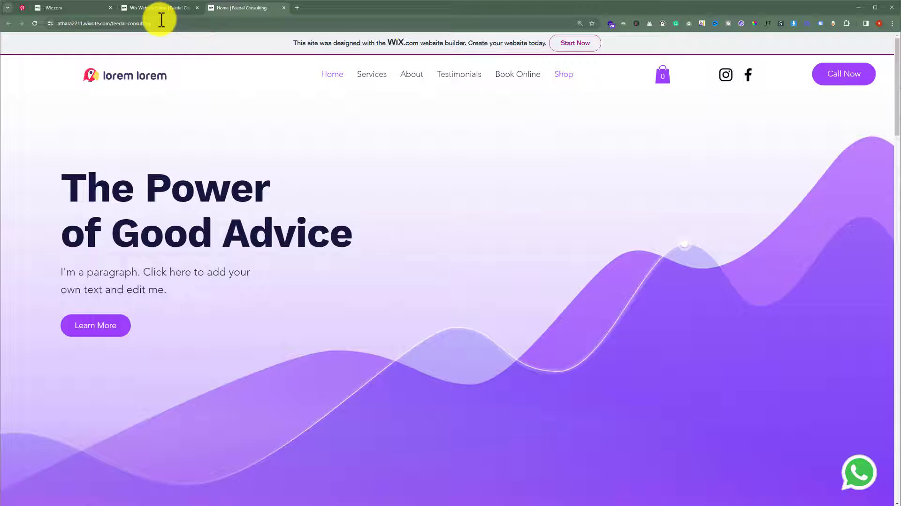
Step: Add a blank section below the welcome banner on the homepage
{"action": "left_click", "coordinate": [161, 7]}
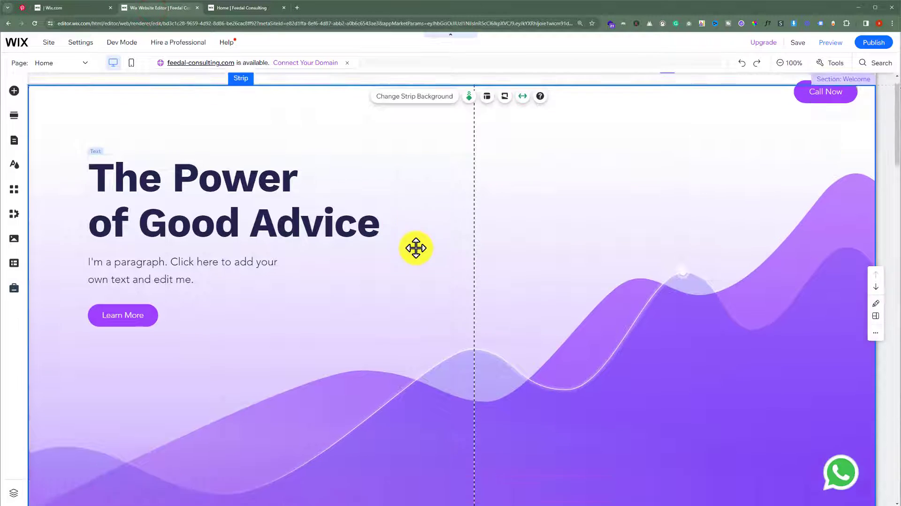
{"action": "scroll", "scroll_direction": "down", "scroll_amount": 3}
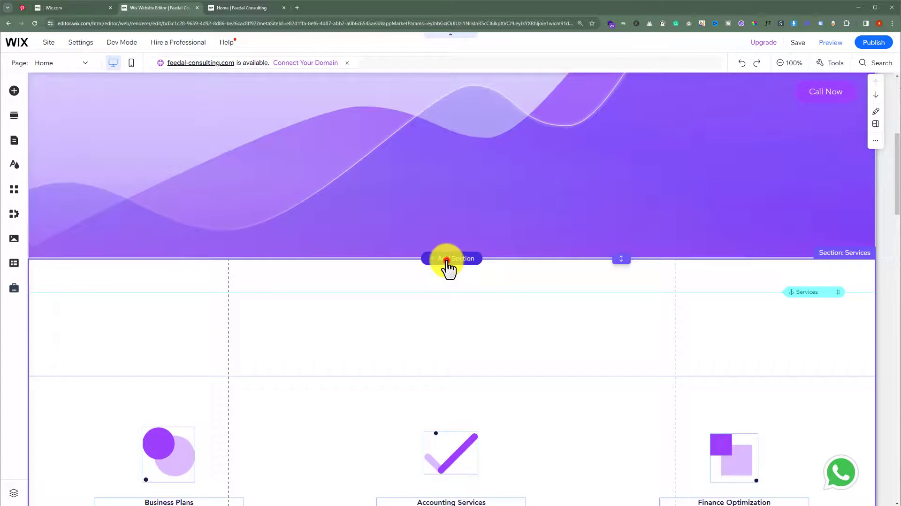
{"action": "left_click", "coordinate": [451, 258]}
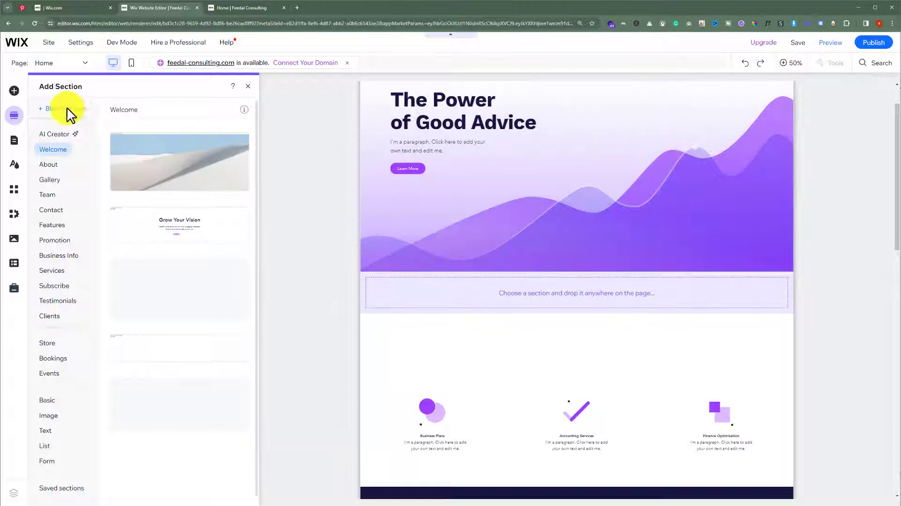
{"action": "left_click", "coordinate": [248, 86]}
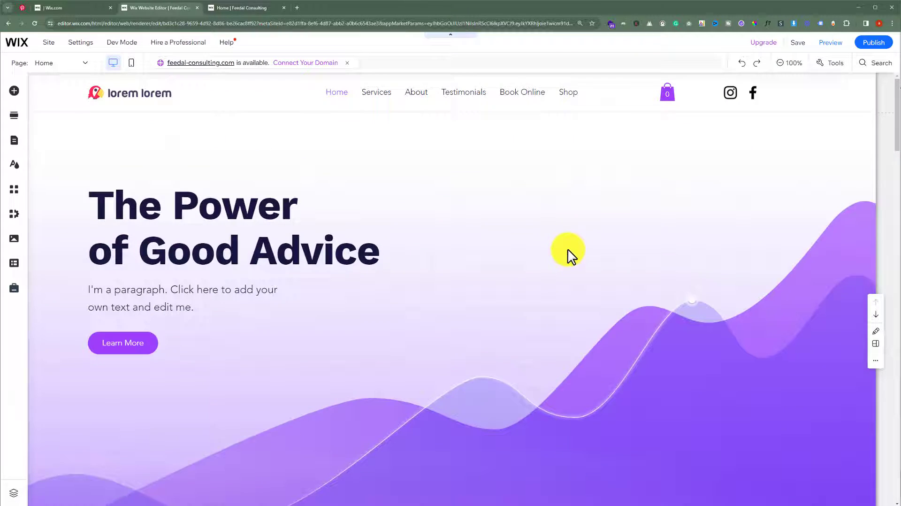
{"action": "scroll", "scroll_direction": "down", "scroll_amount": 3}
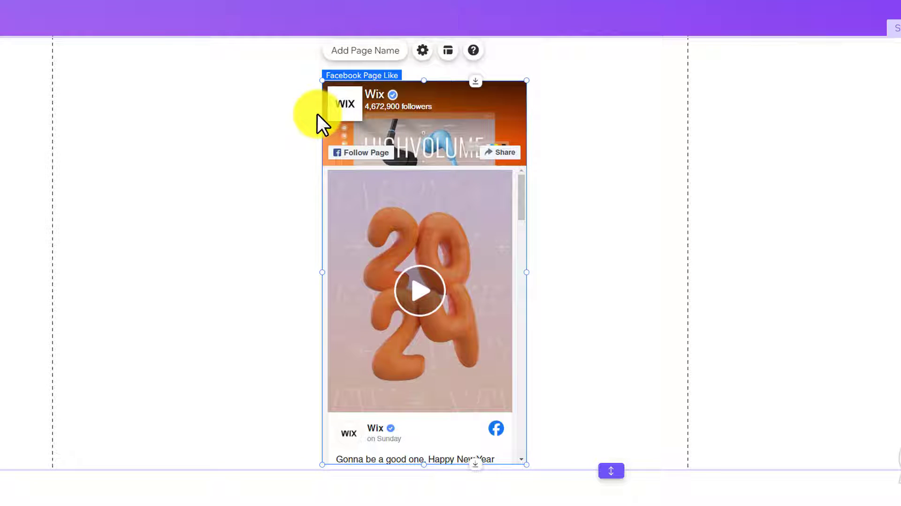
{"action": "mouse_move", "coordinate": [491, 171]}
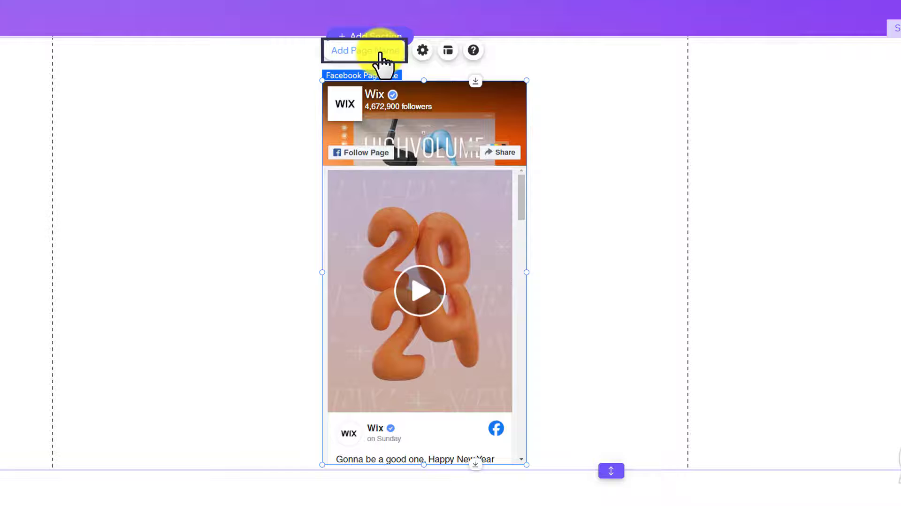
Step: Open the Facebook feed settings and copy the Abbottwolf Studio page address from Facebook
{"action": "left_click", "coordinate": [423, 50]}
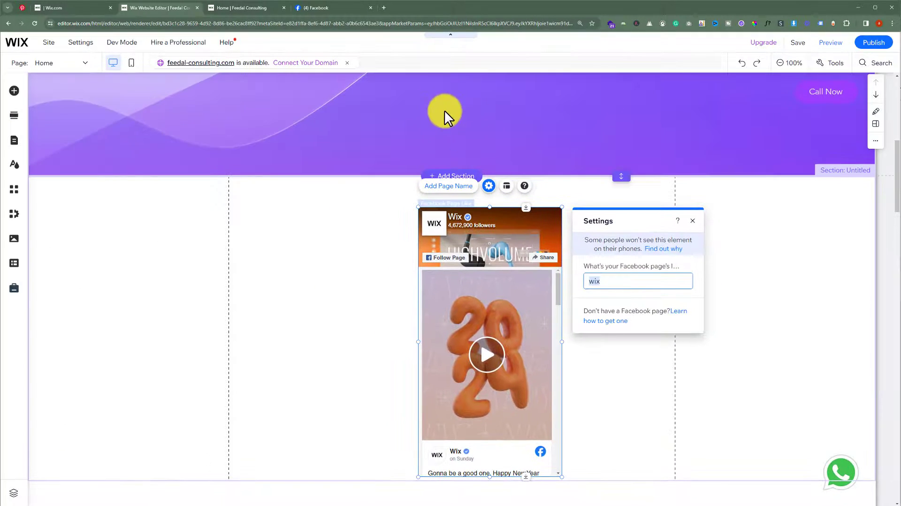
{"action": "left_click", "coordinate": [332, 7]}
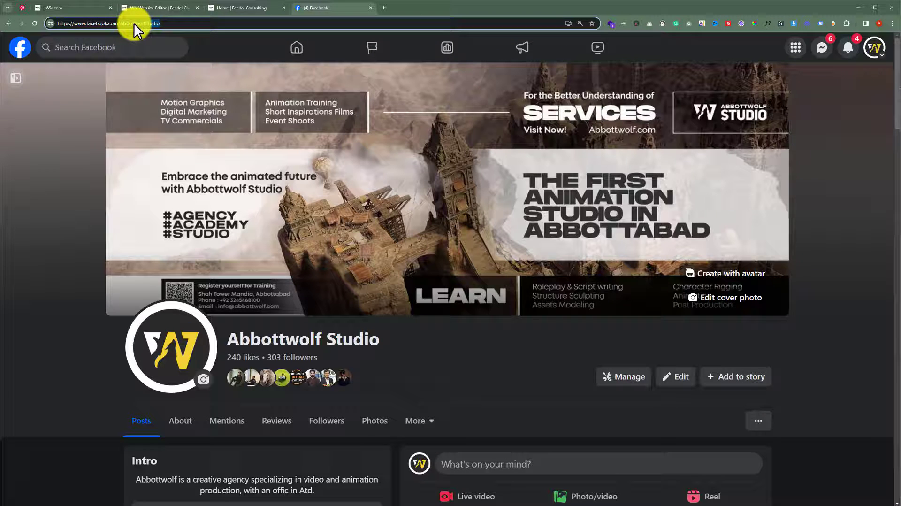
{"action": "right_click", "coordinate": [121, 23]}
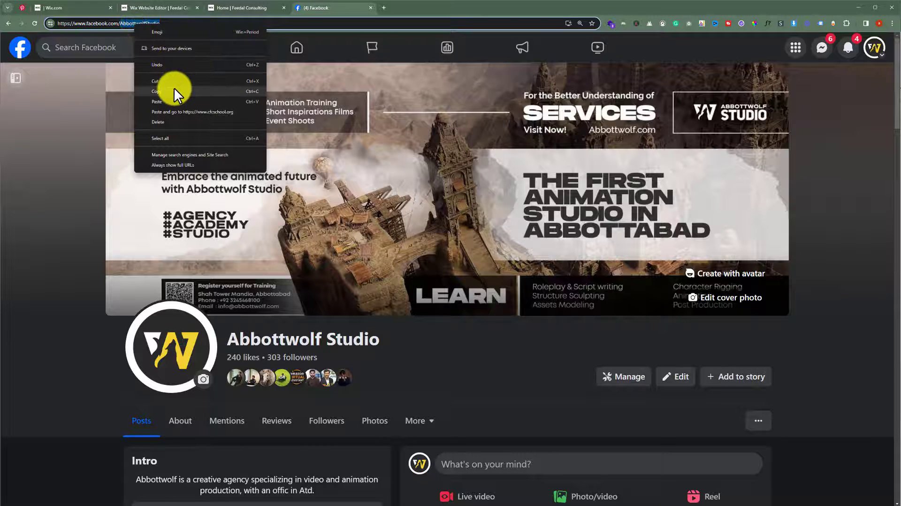
{"action": "left_click", "coordinate": [179, 20]}
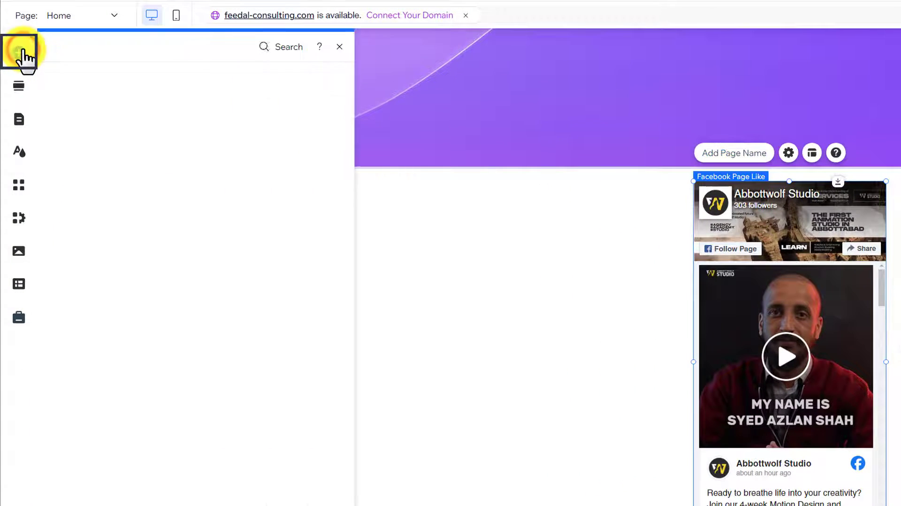
Step: Place a Facebook Like button from Add Elements beside the Abbottwolf Studio feed
{"action": "left_click", "coordinate": [19, 53]}
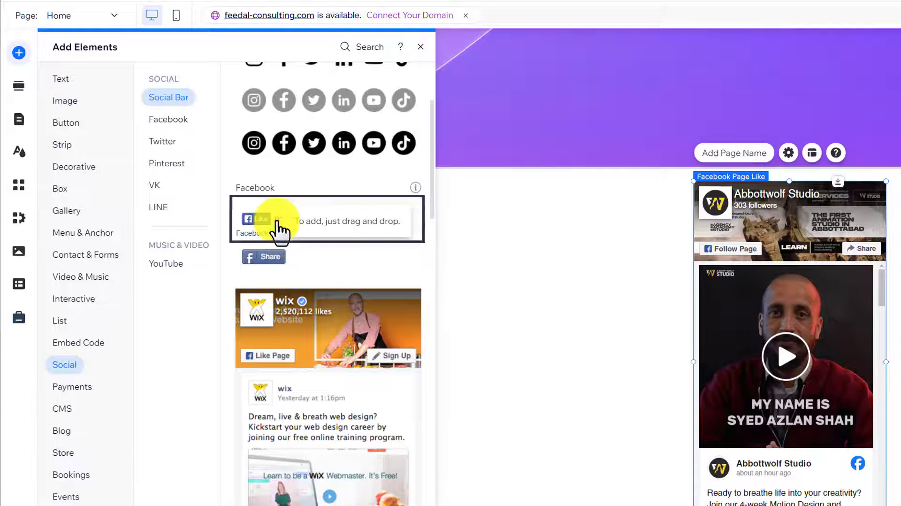
{"action": "left_click_drag", "start_coordinate": [271, 222], "coordinate": [587, 362]}
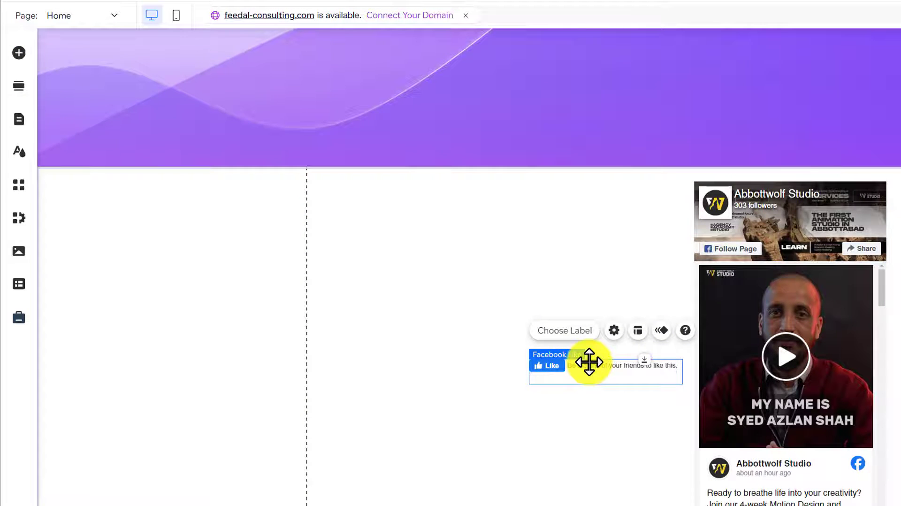